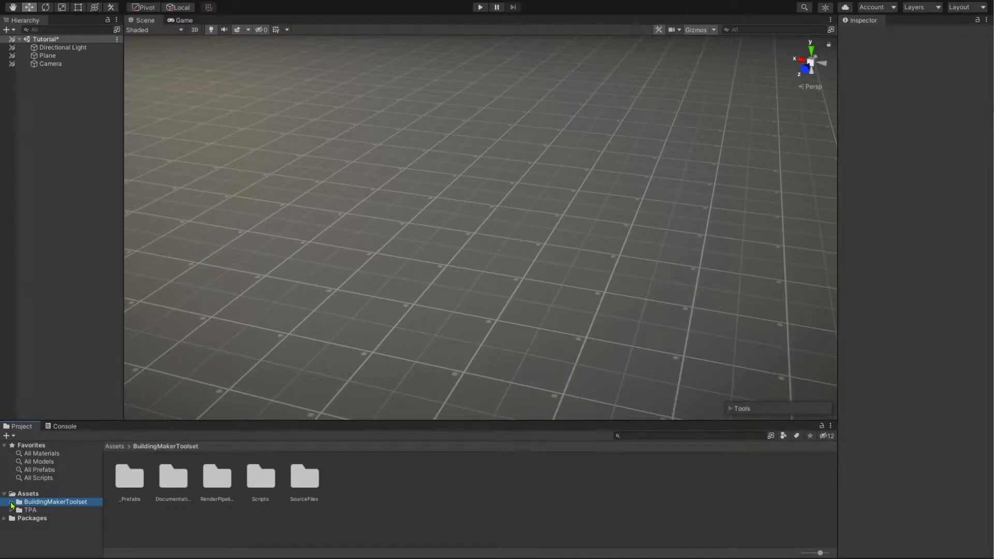
- Browse to the Wall_0 prefabs and place Wall_0_WideDoor_1 in the scene
left_click(11, 502)
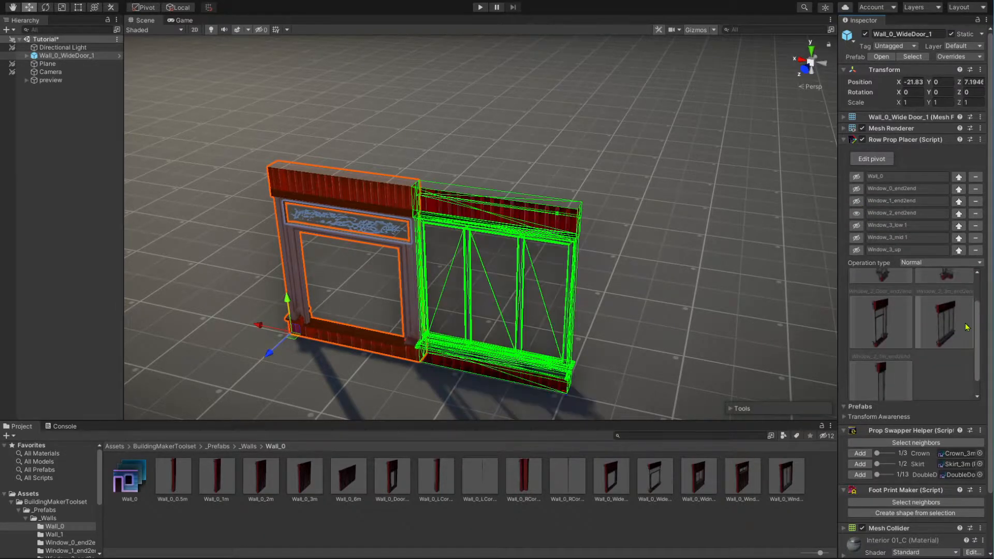
- Add consecutive wall and window pieces along the row with the Row Prop Placer
left_click(945, 327)
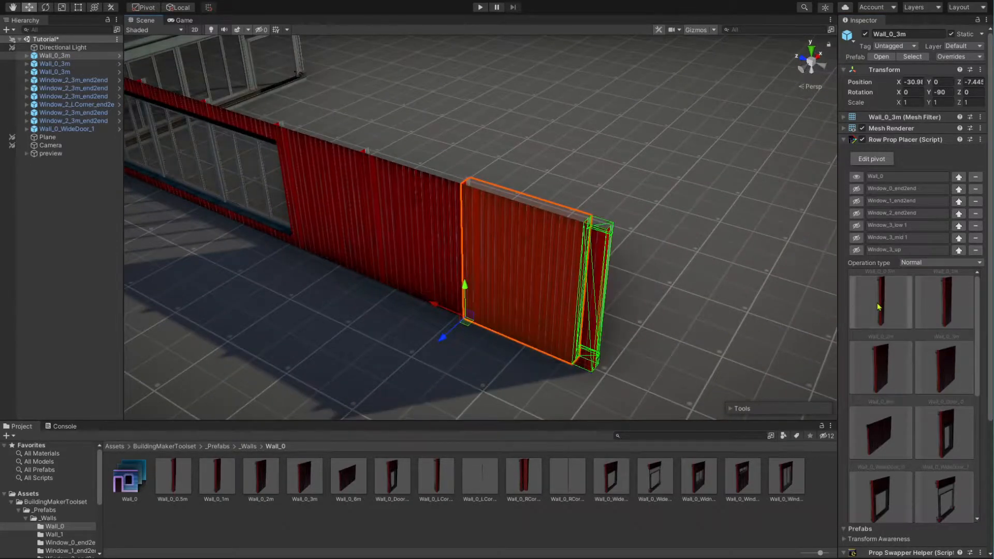
scroll("down", 3)
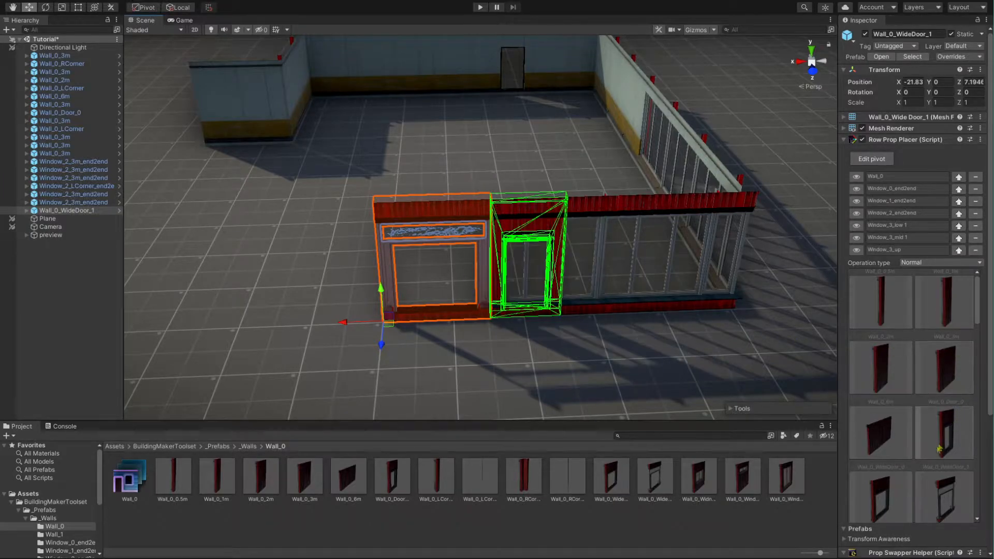
- Set the Row Prop Placer operation type to Reverse so pieces extend the other way
left_click(941, 263)
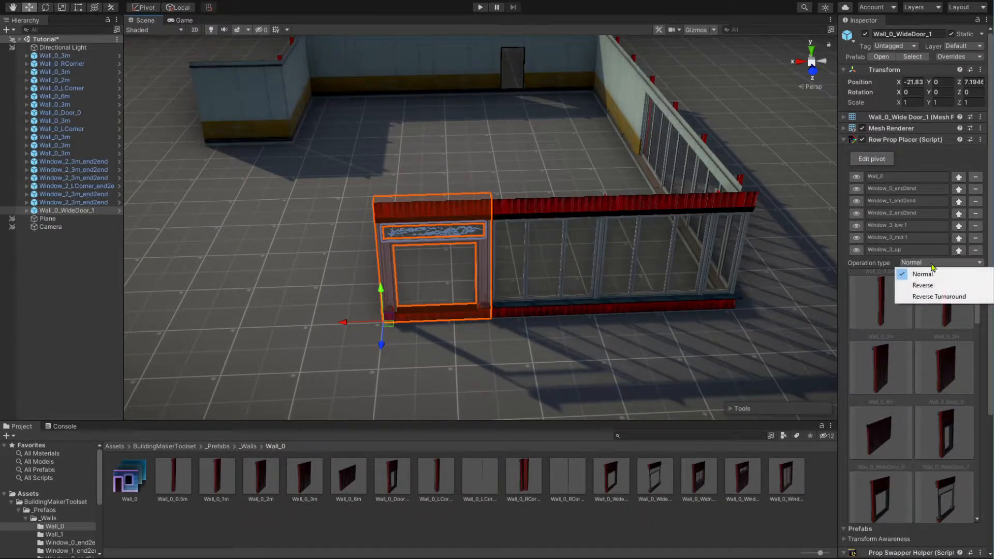
left_click(923, 286)
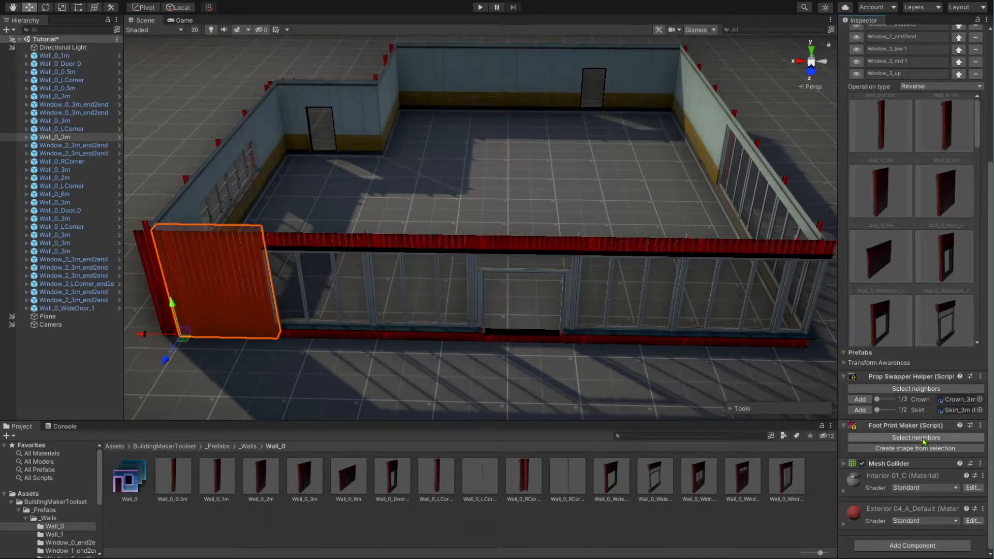
- Select the connected walls and create a footprint shape from them, offset y 0.18
left_click(915, 437)
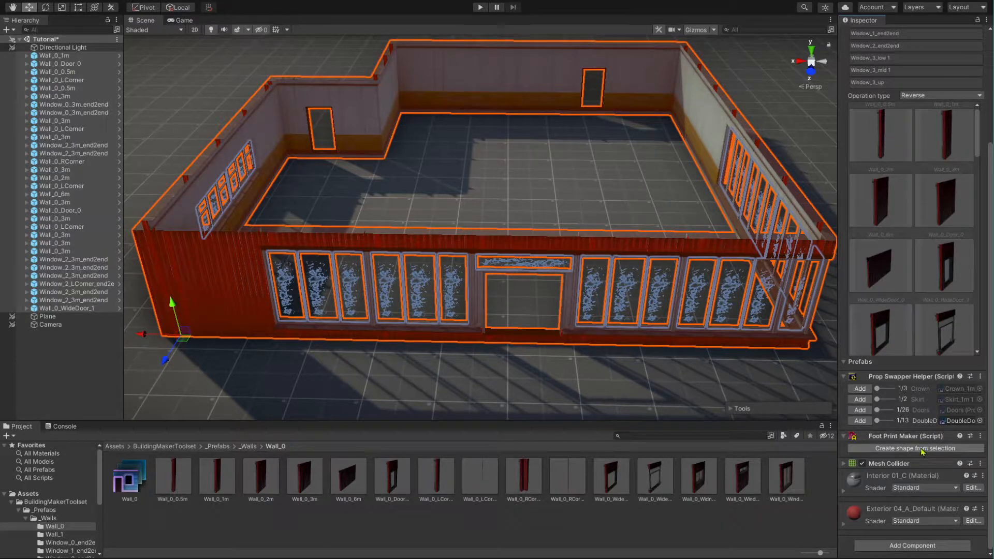
left_click(916, 449)
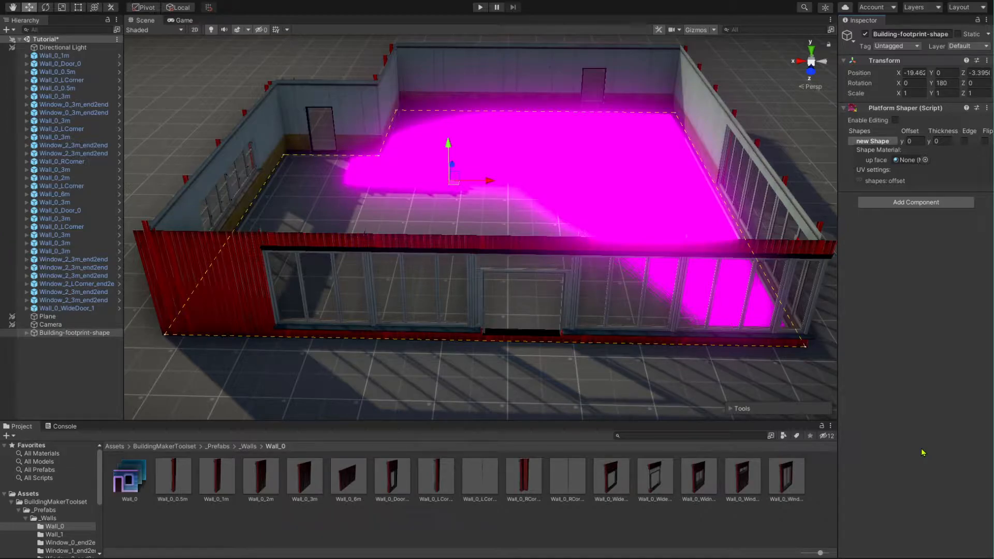
mouse_move(969, 411)
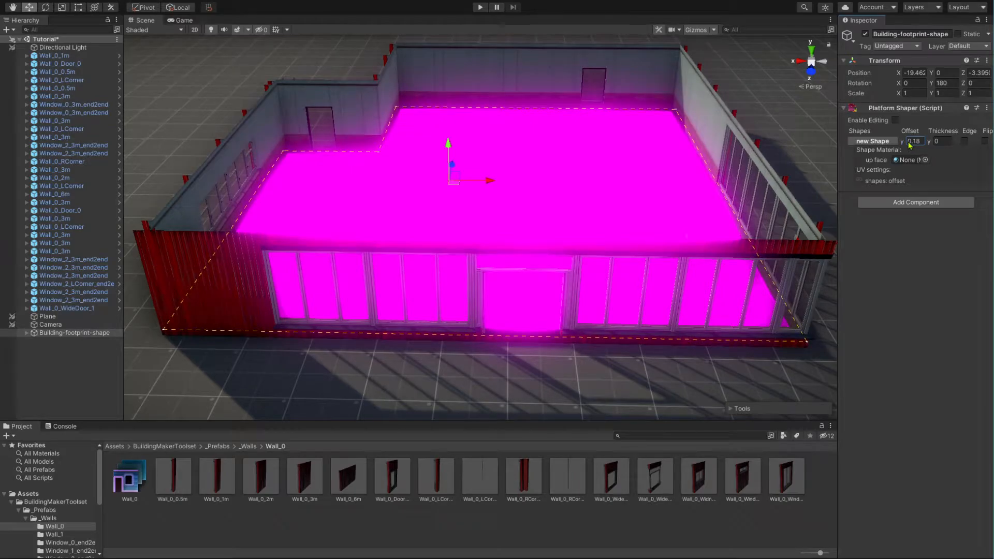
- Assign the Wood02 material to the footprint's up face
left_click(923, 160)
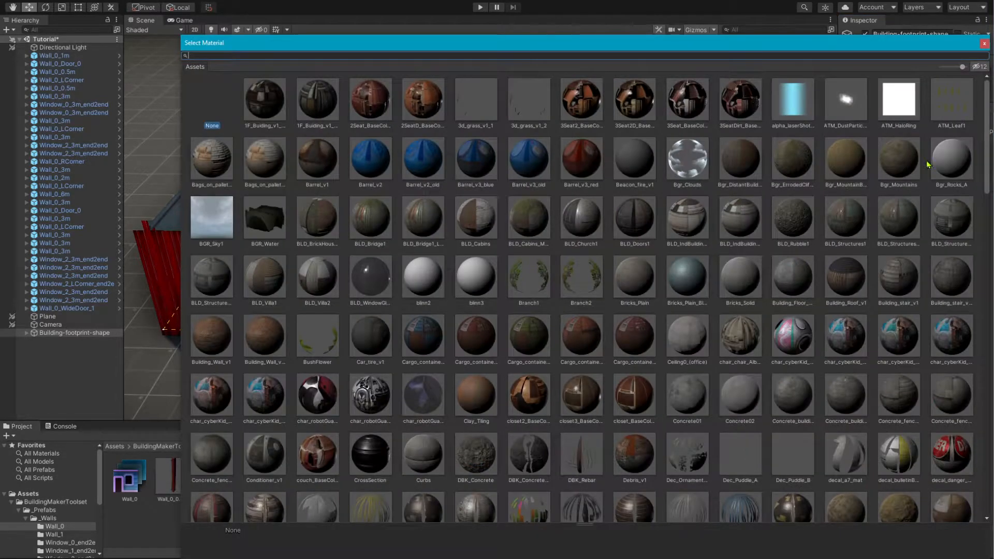
type("wood")
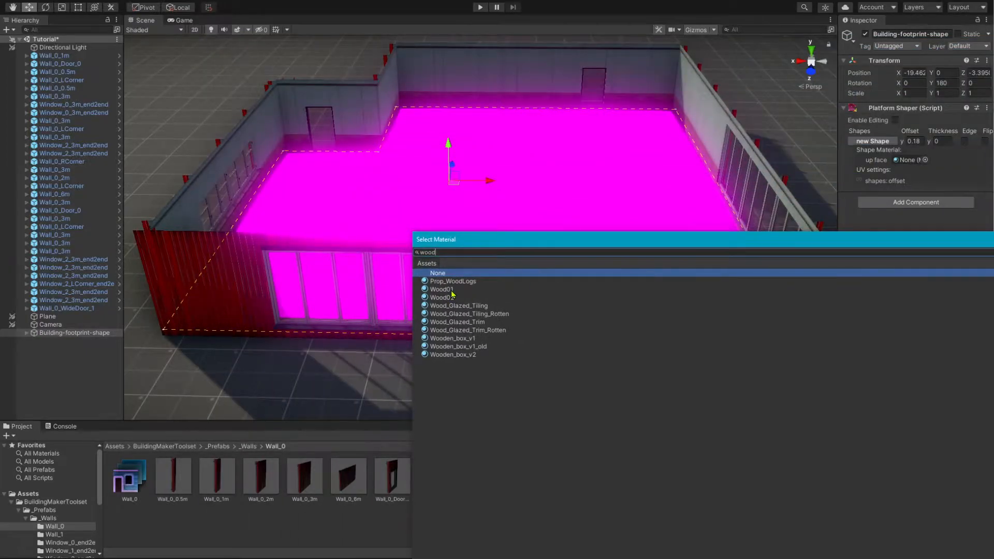
left_click(441, 297)
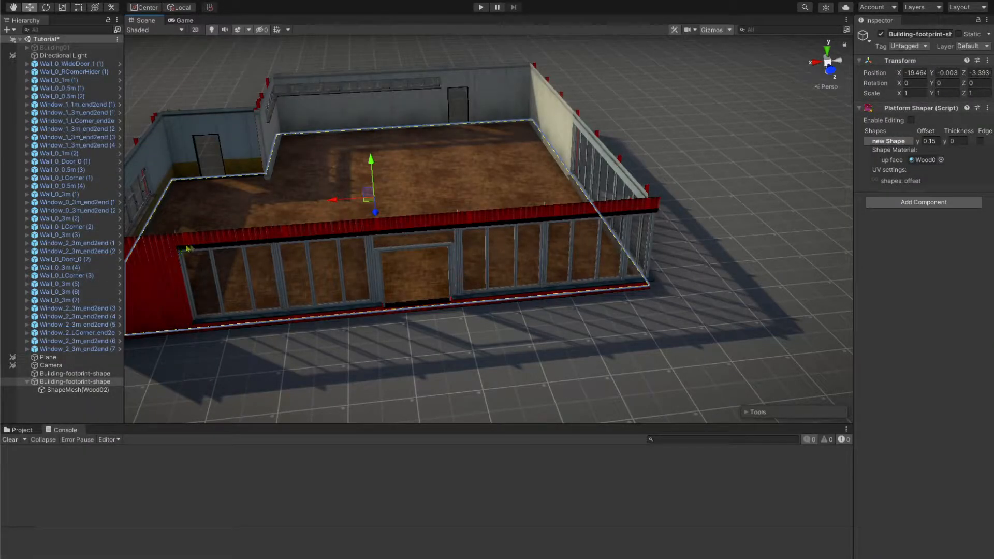
mouse_move(354, 222)
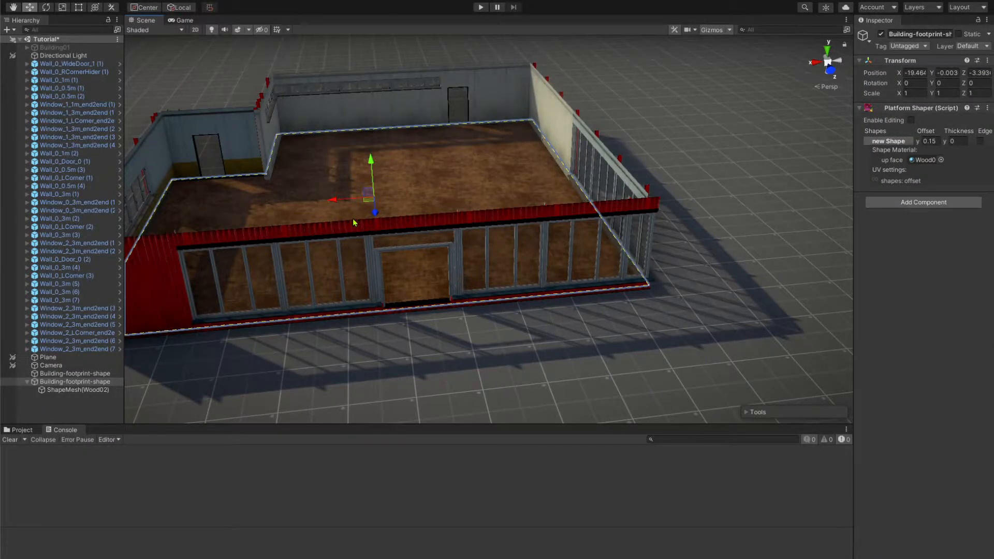
- Enable footprint editing and drag a corner point to reshape the floor outline
left_click(911, 120)
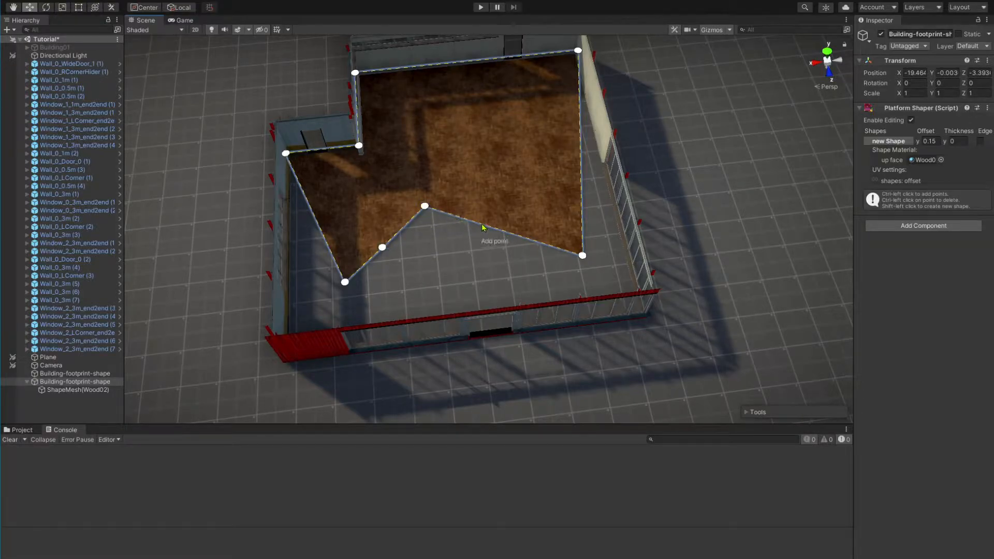
left_click_drag(423, 206, 468, 196)
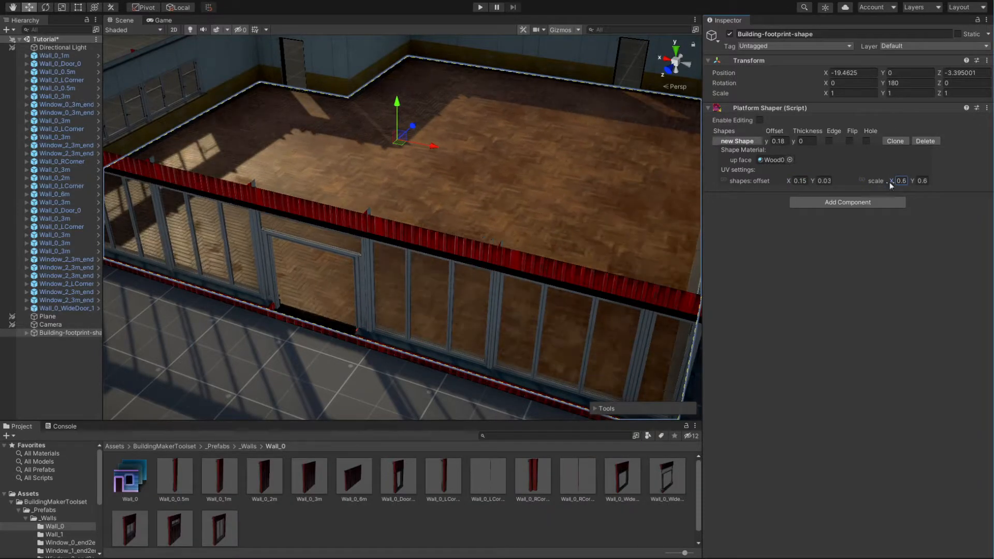
- Set the floor UV offset to X 0.15, Y 0.03 and scale to 0.61
left_click(924, 180)
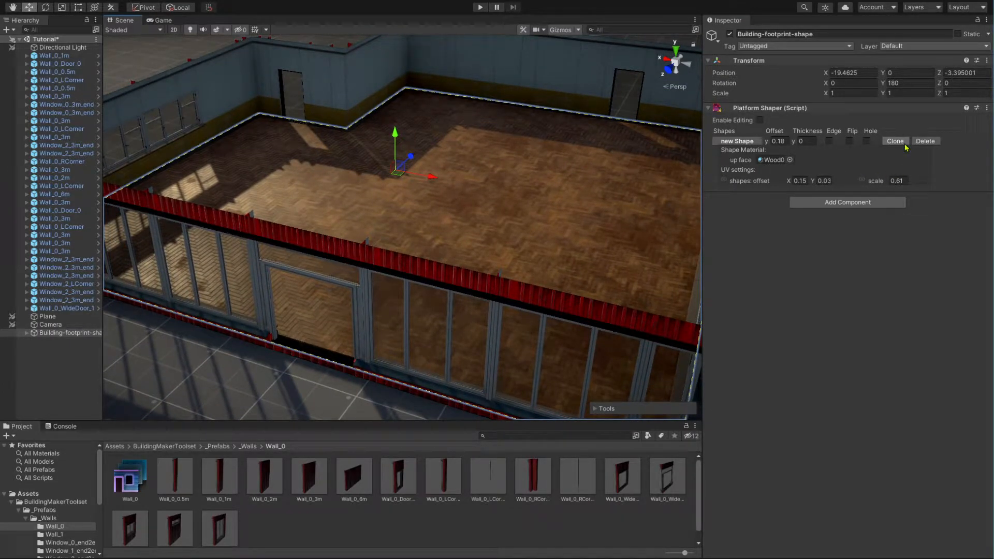
- Clone the floor shape, raise it to Offset y 4.55 and give its up face the Roof material
left_click(895, 141)
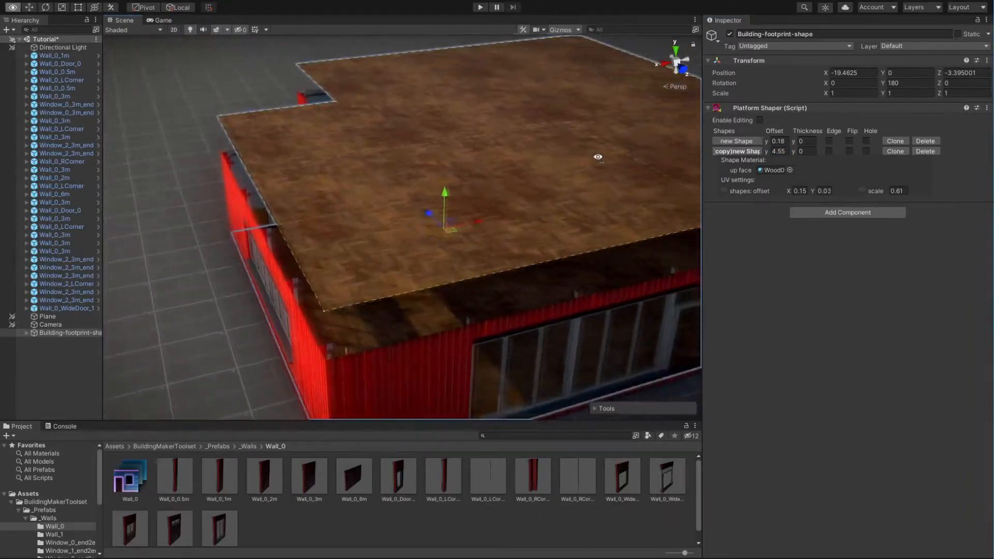
left_click(790, 170)
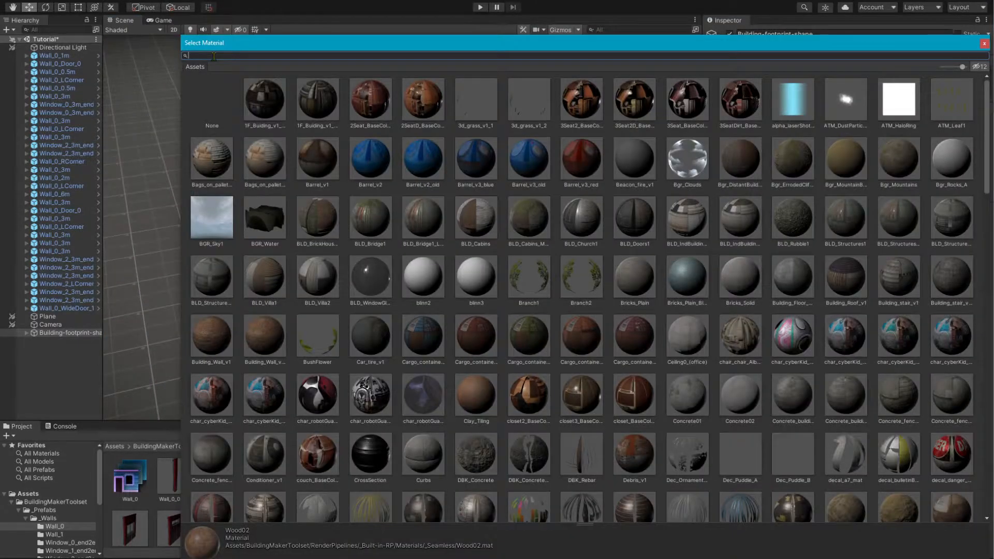
type("roof")
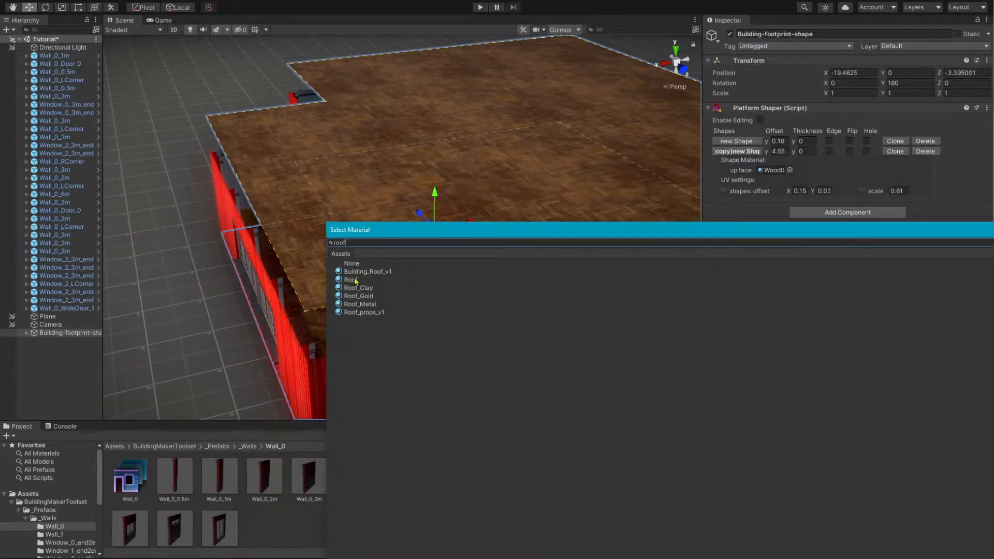
left_click(349, 280)
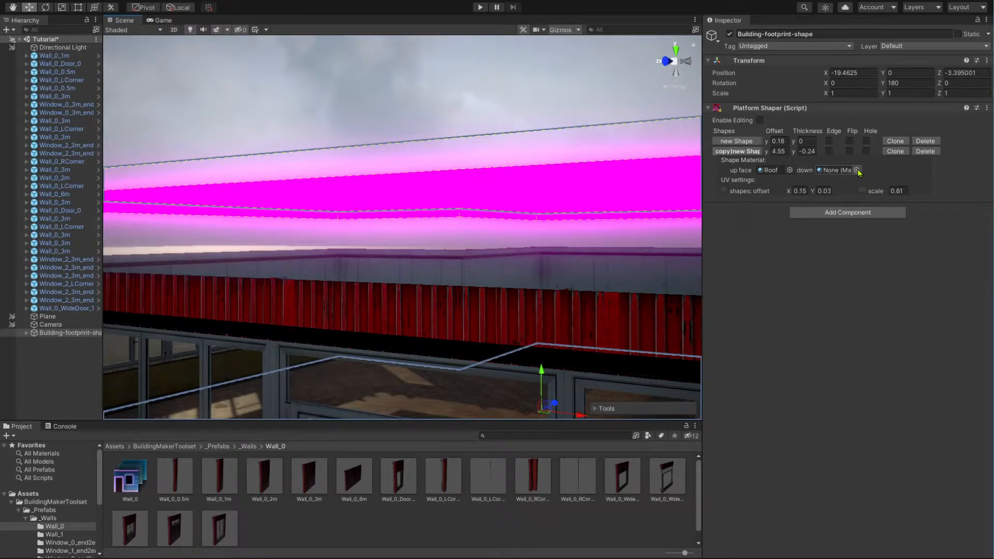
- Give the roof shape's underside a ceiling material
left_click(858, 170)
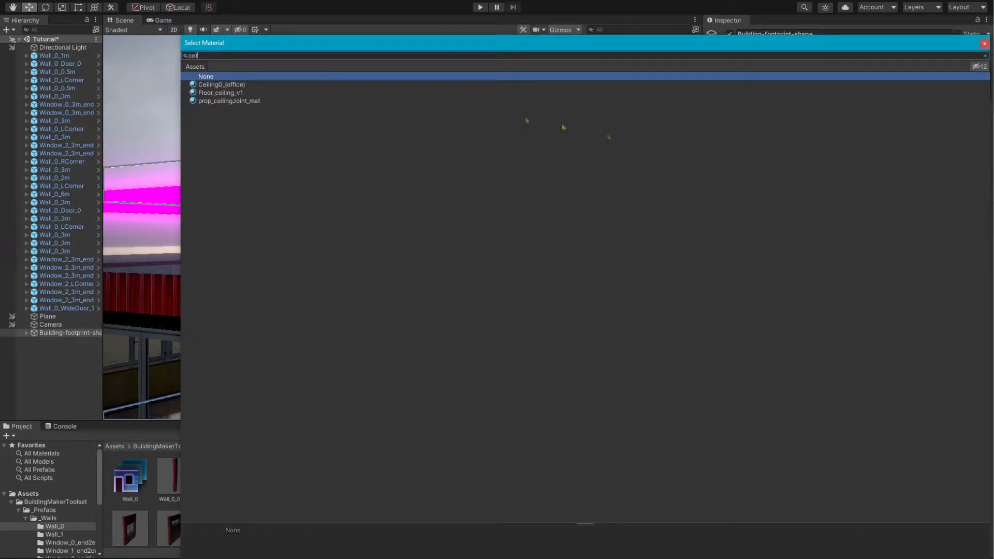
left_click(219, 85)
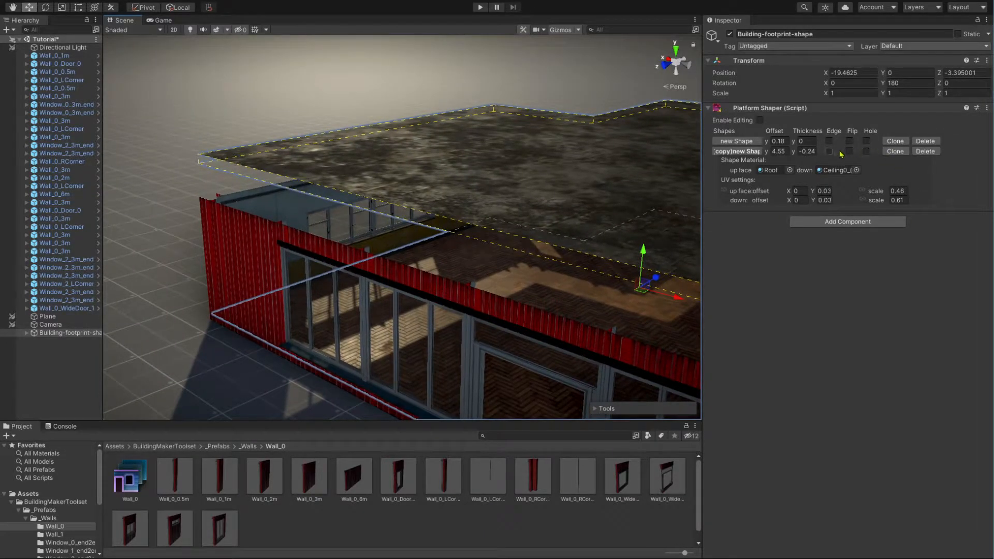
- Enable an edge rim with the CrossSection material and tune its UV offset and scale
left_click(830, 151)
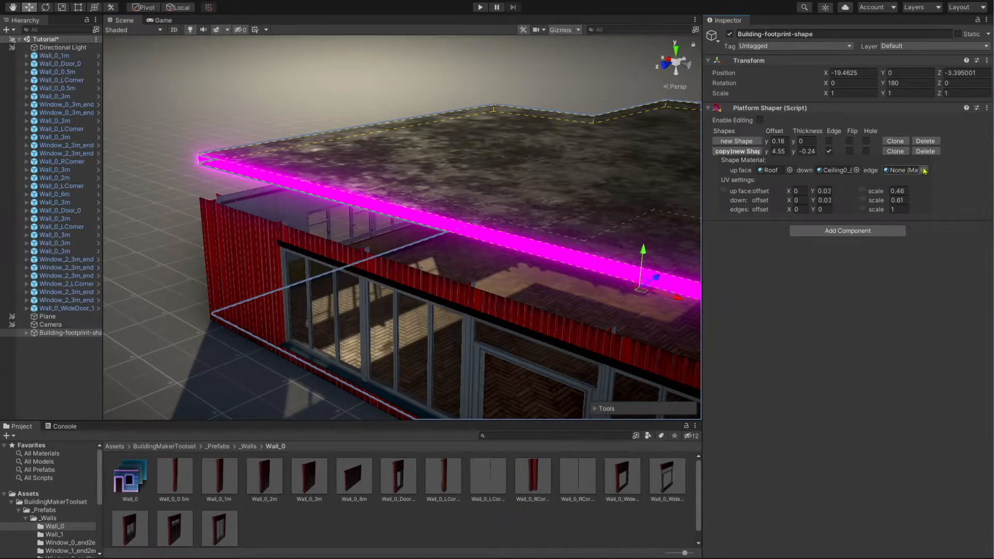
left_click(925, 170)
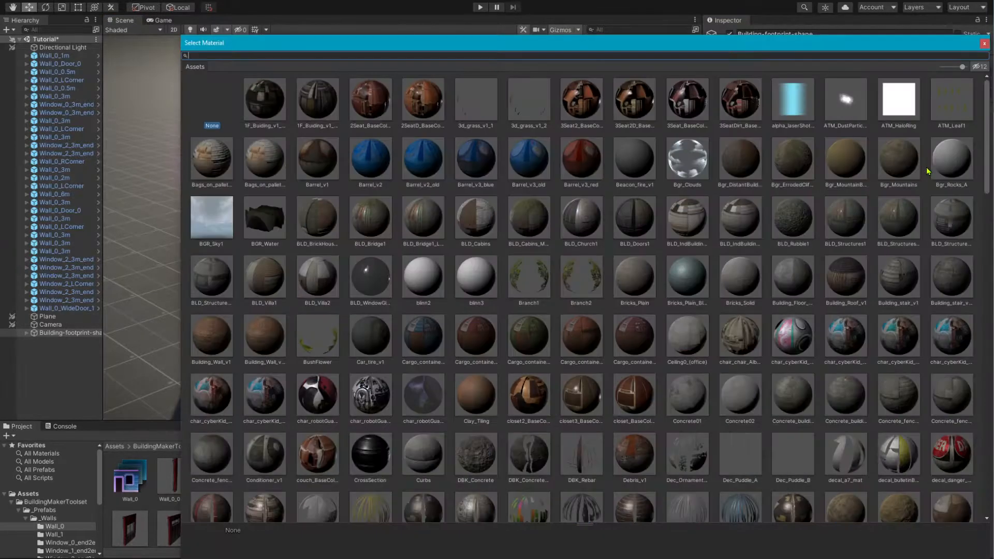
type("cr")
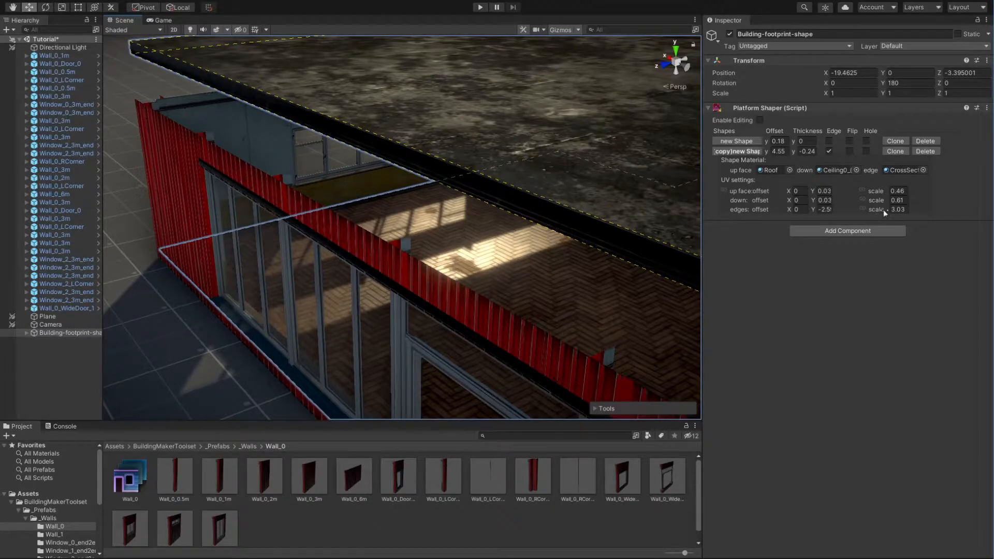
left_click(830, 151)
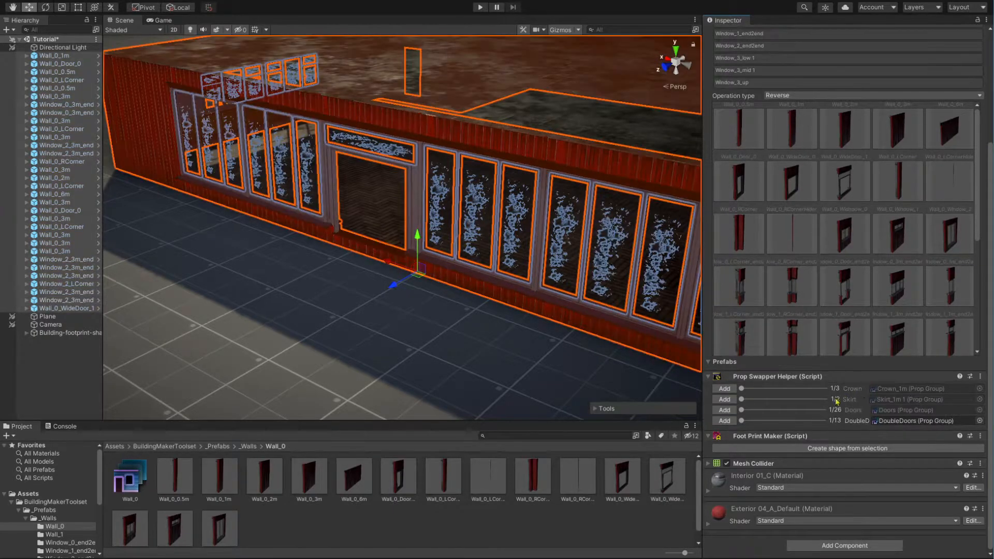
- Add Crown and Skirt trim to the selected walls via Prop Swapper Helper
left_click(724, 388)
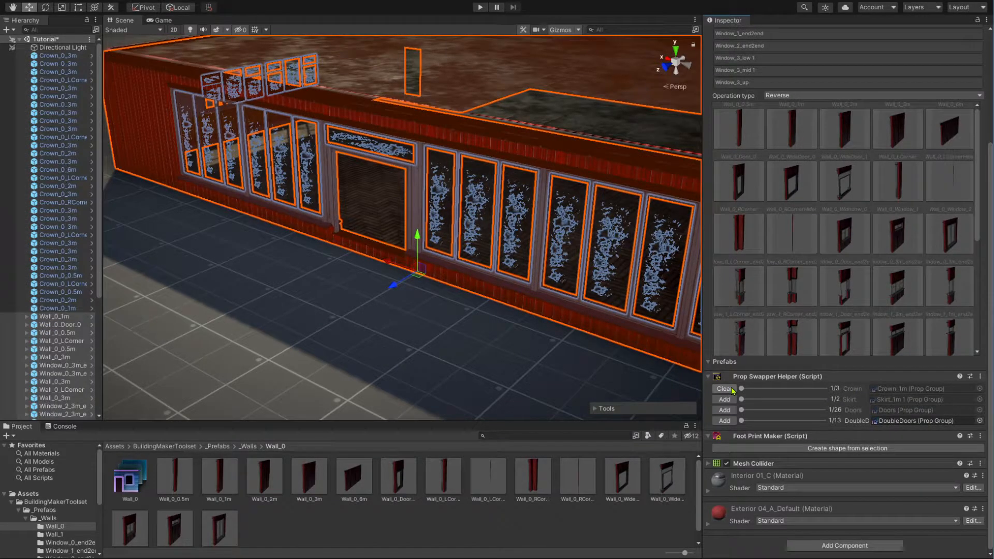
left_click(724, 399)
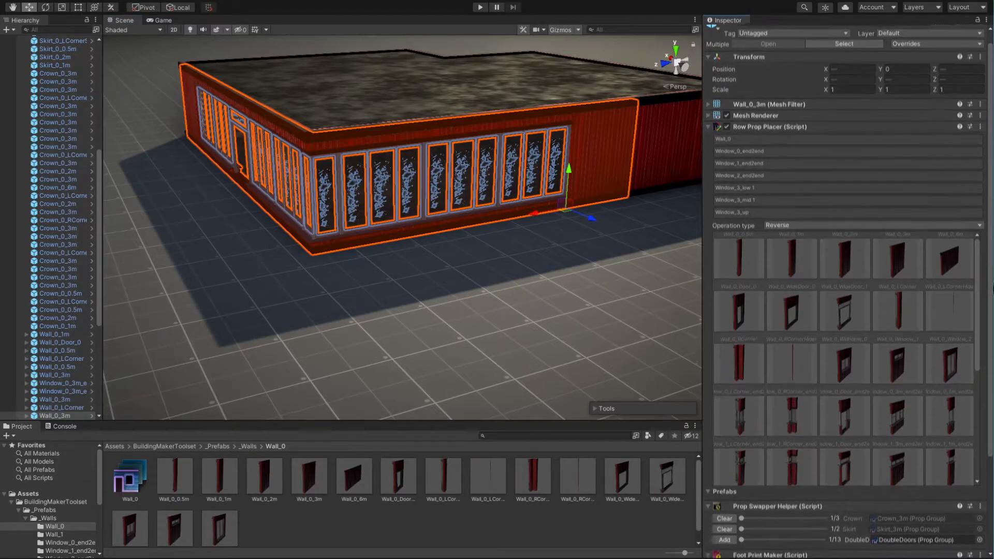
scroll("down", 3)
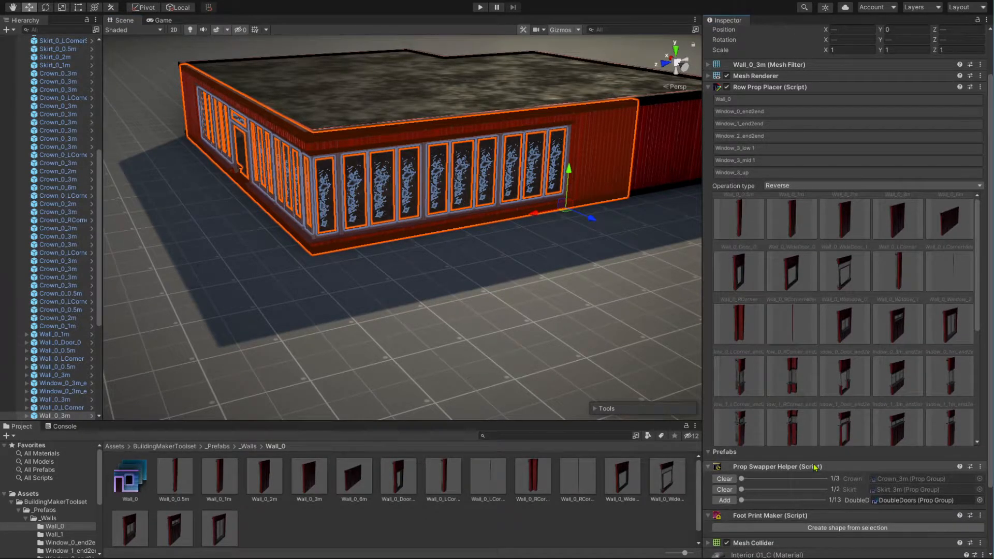
left_click_drag(741, 479, 783, 478)
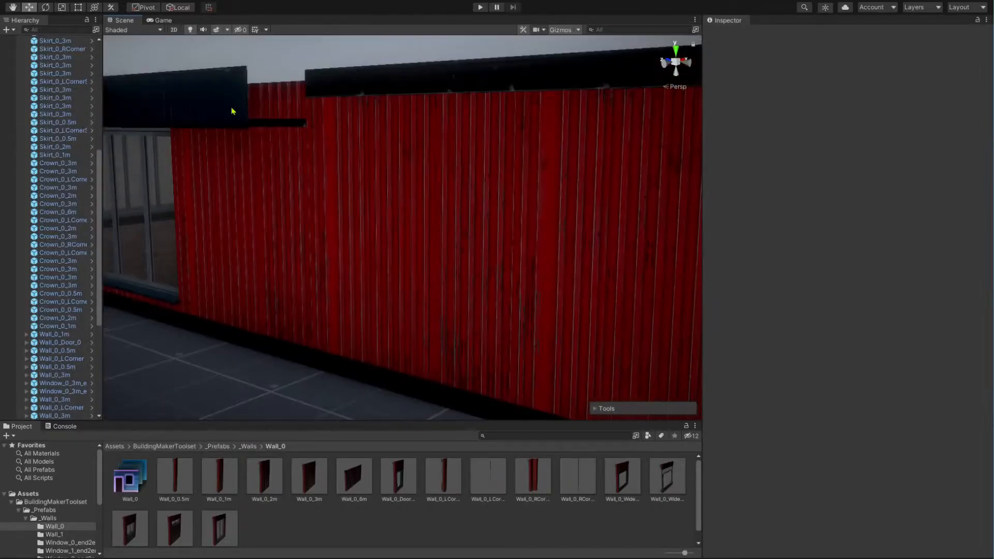
- Cycle the entrance double door to a new design and give the interior door the small-window variant
left_click(232, 109)
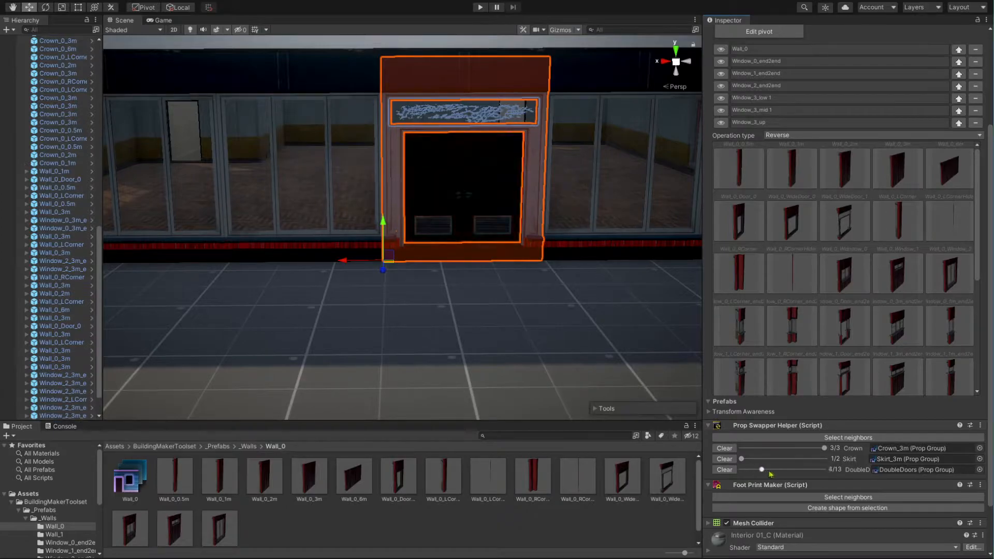
left_click_drag(762, 470, 801, 470)
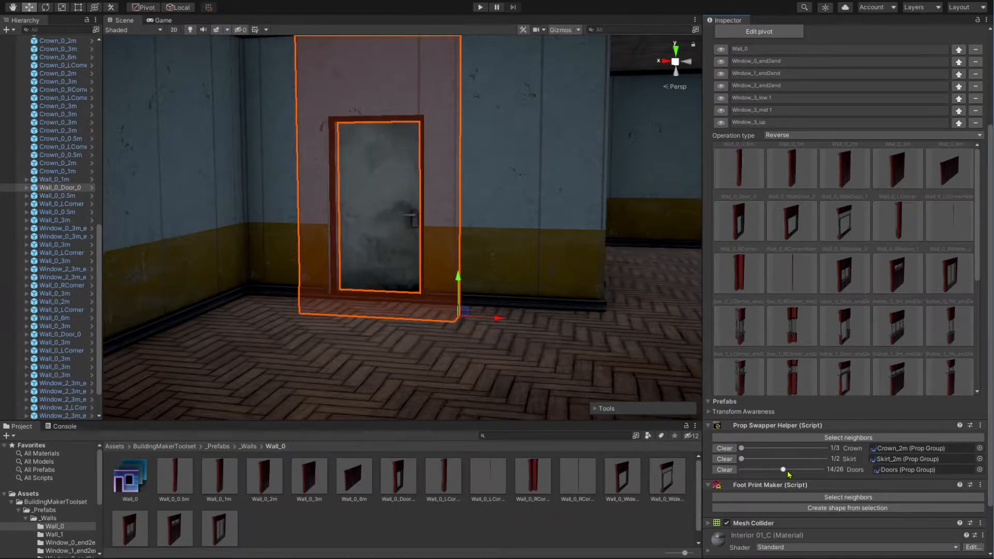
left_click_drag(789, 470, 777, 470)
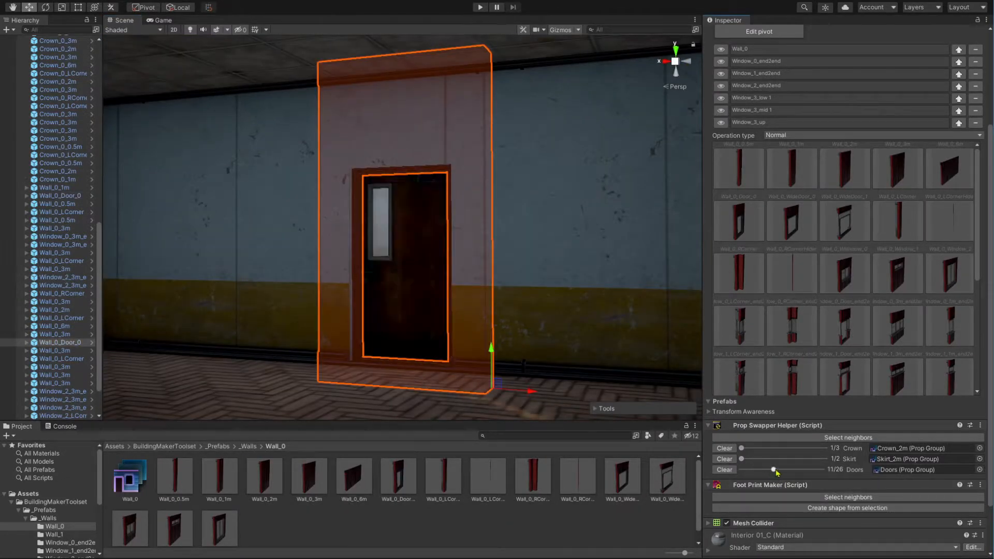
left_click_drag(770, 470, 779, 471)
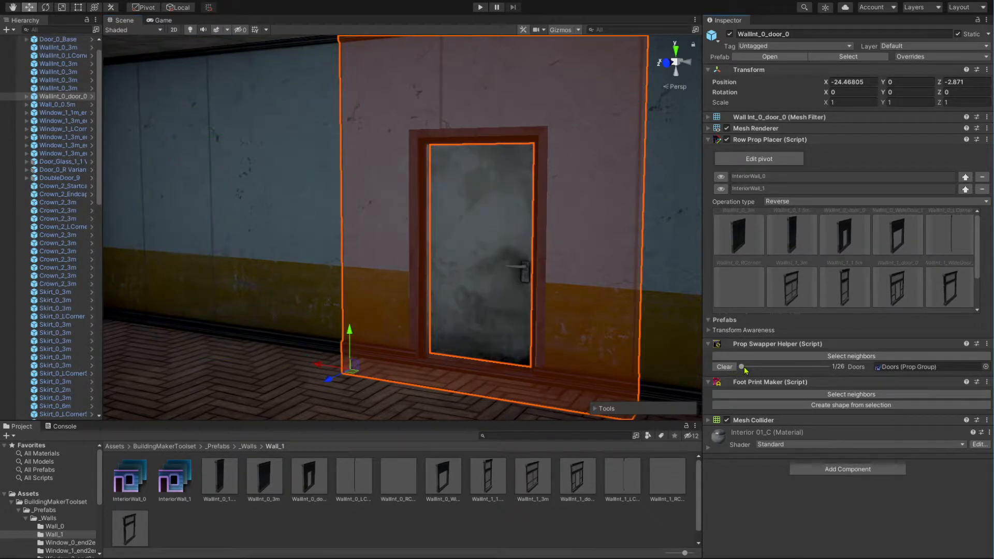
- Set WallInt_0_door_0's Doors slider to variant 11/26, the dark door with a glass panel
left_click_drag(742, 366, 774, 367)
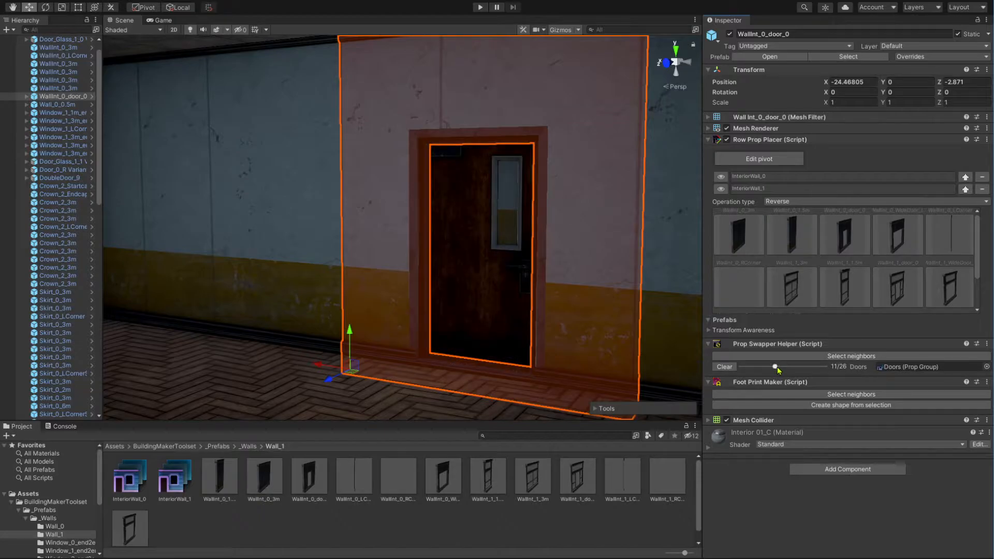
left_click_drag(775, 366, 794, 367)
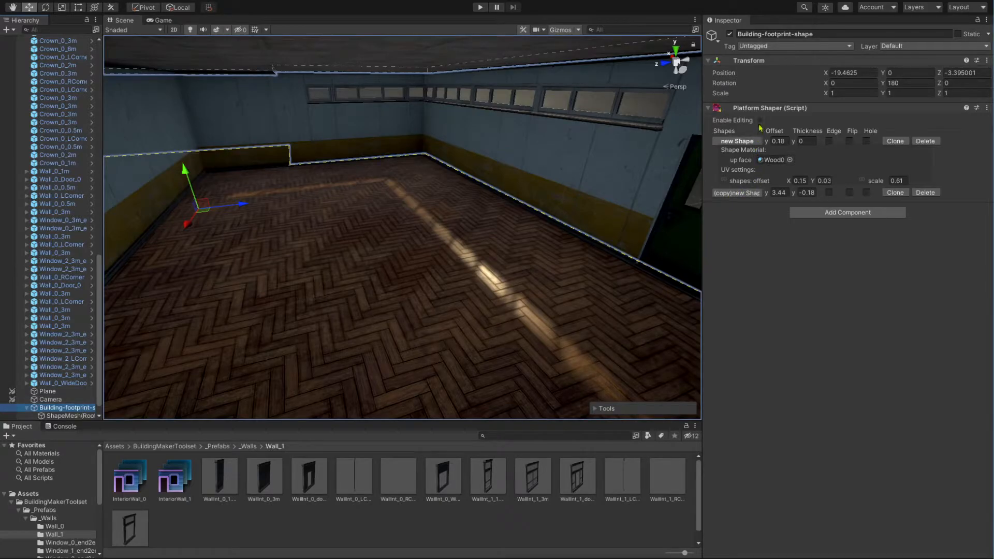
- Enable footprint editing, name the new shape Floor2, fit its corner to the room and duplicate it
left_click(761, 121)
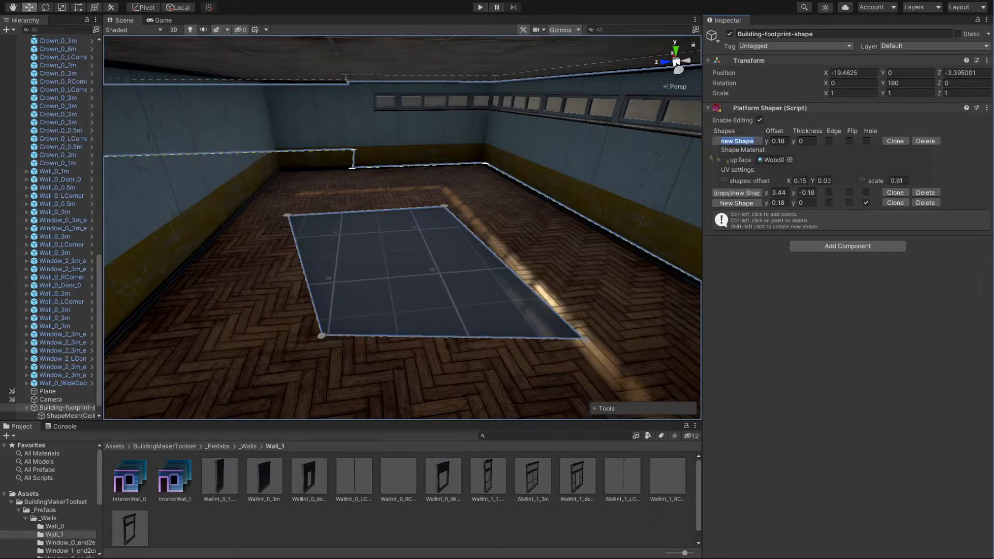
left_click(738, 152)
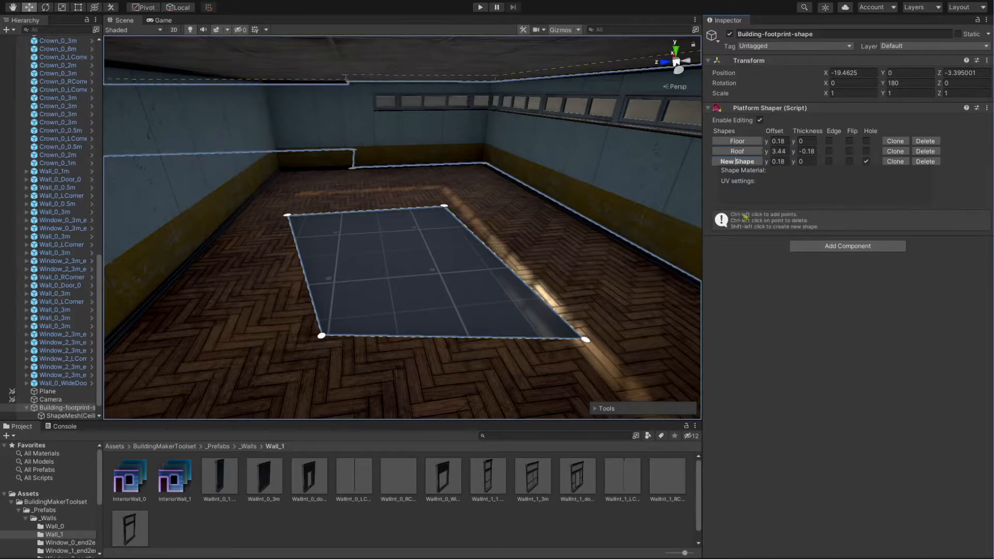
type("Floor2")
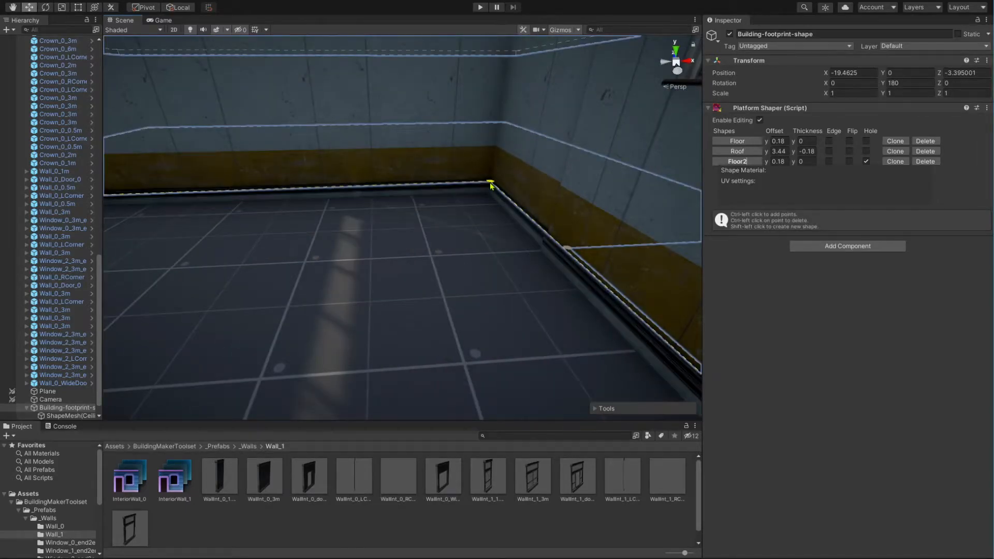
left_click_drag(491, 185, 422, 218)
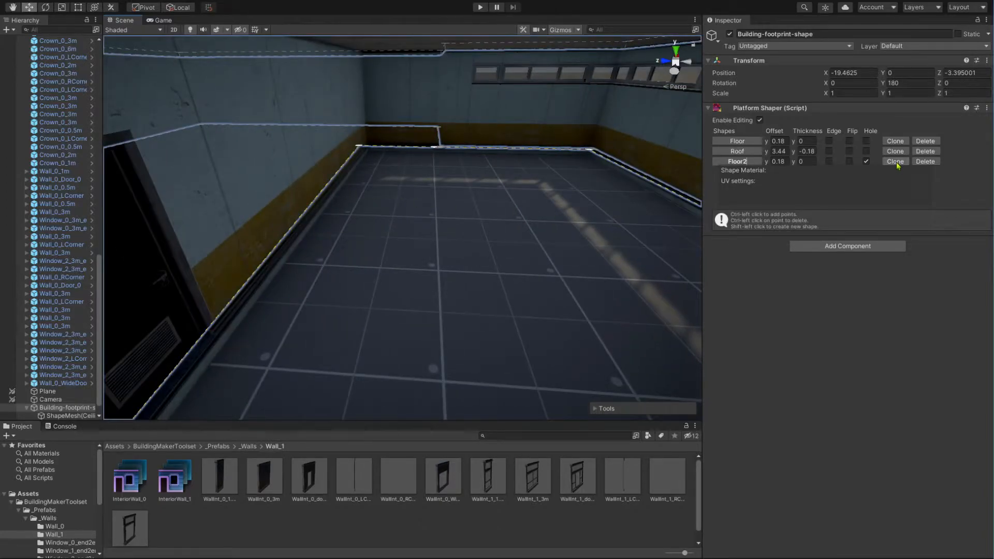
left_click(895, 161)
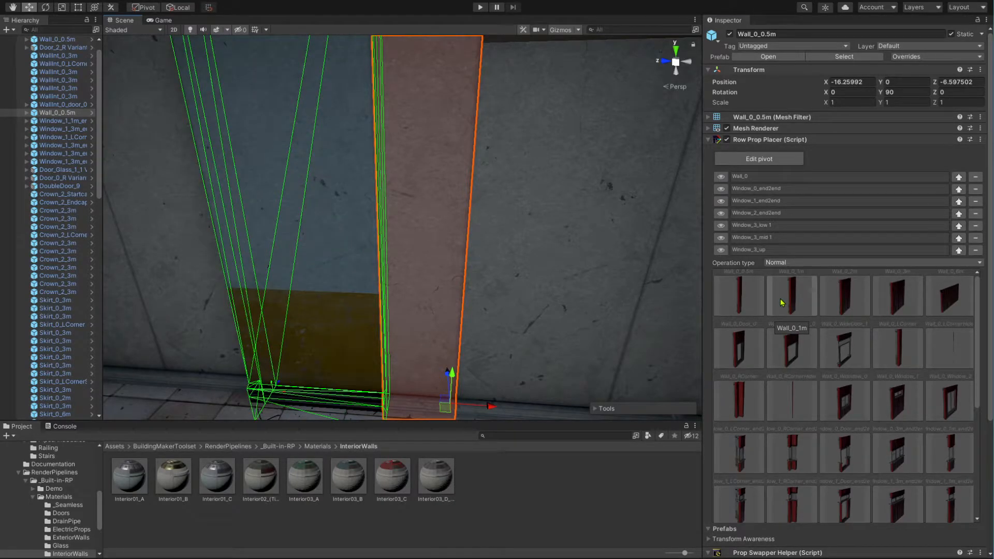
- Choose the Wall_0_0.5m piece in Row Prop Placer to stand as a pillar mid-room
left_click(791, 295)
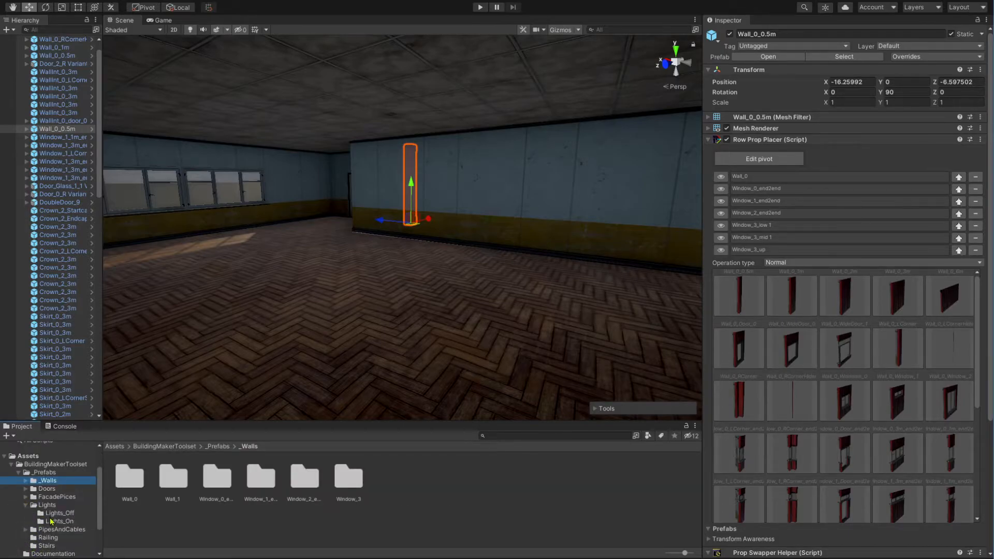
- From the Lights_On prefab folder, place a wall light beside the building's door
left_click(54, 512)
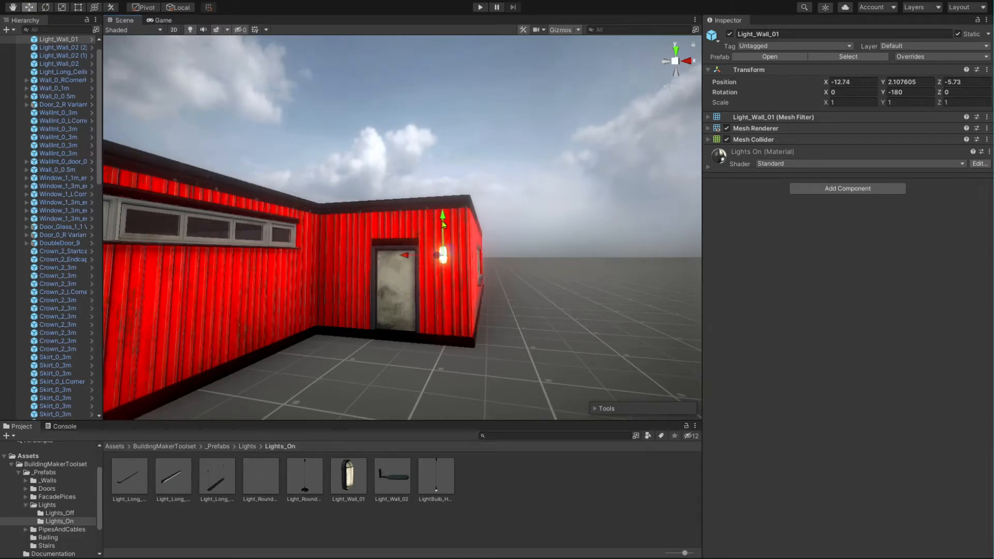
left_click_drag(444, 254, 593, 239)
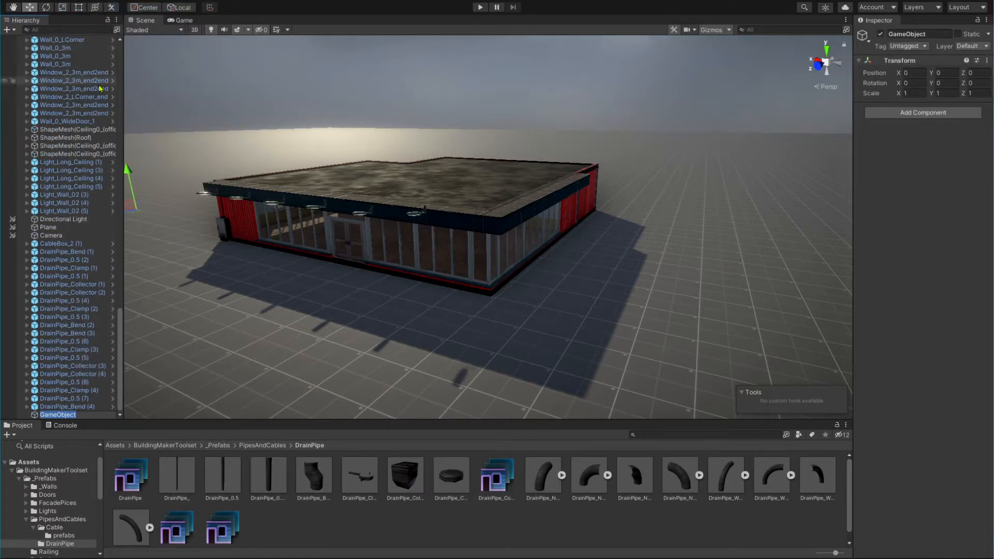
mouse_move(192, 292)
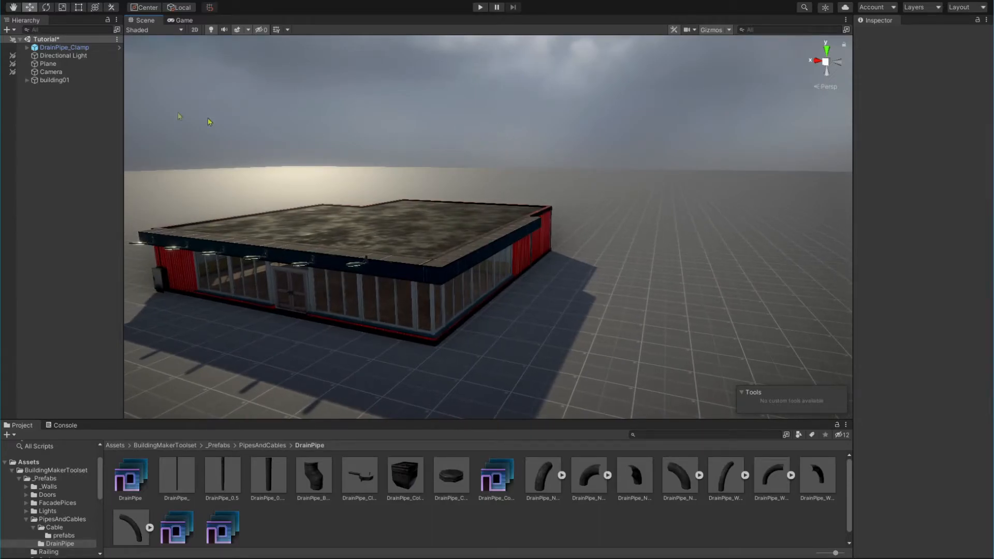
- Add a Prop Combiner component to building01 and pack its meshes into per-material combined objects
left_click(54, 80)
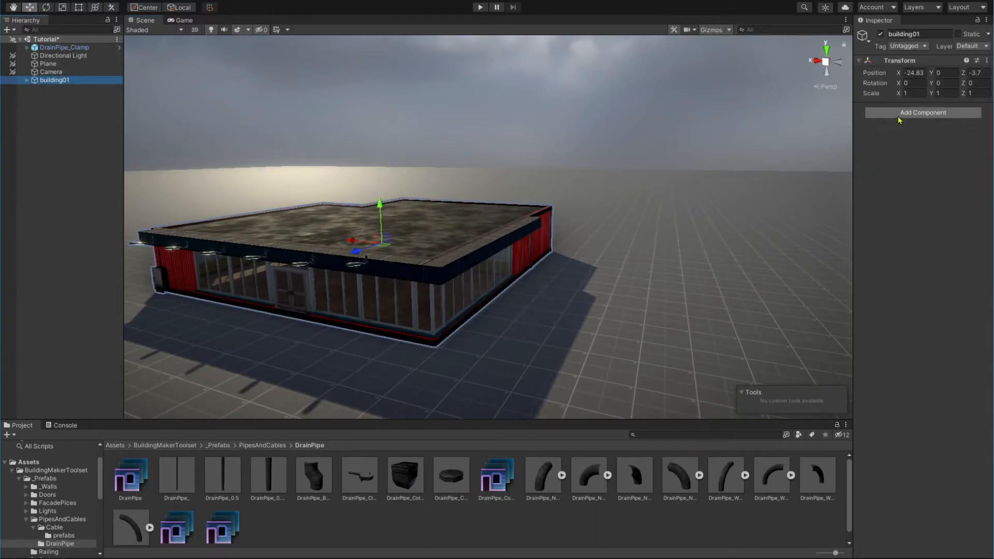
left_click(923, 112)
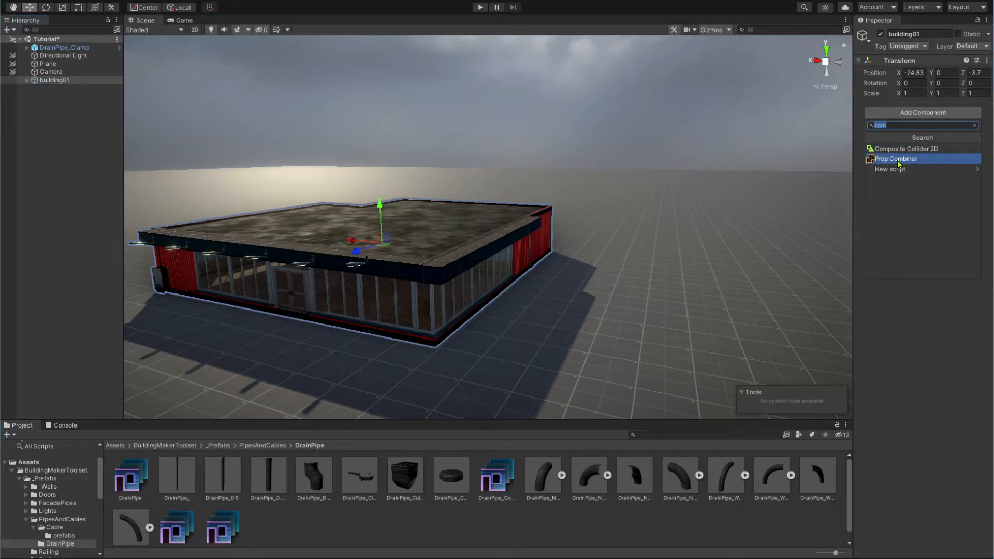
left_click(896, 159)
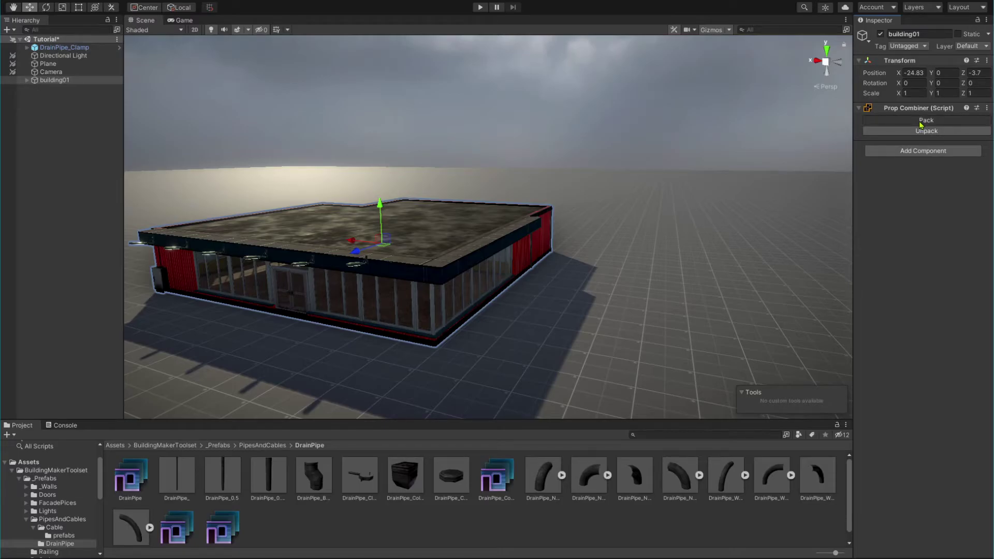
left_click(926, 120)
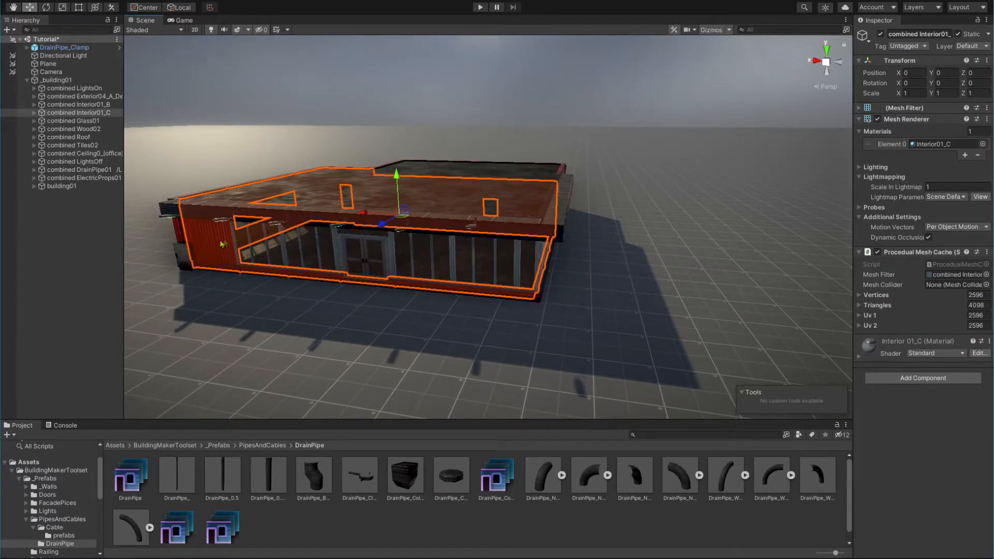
- Inspect the combined electric props mesh, then select the packed _building01 parent with its LOD Group
left_click(84, 178)
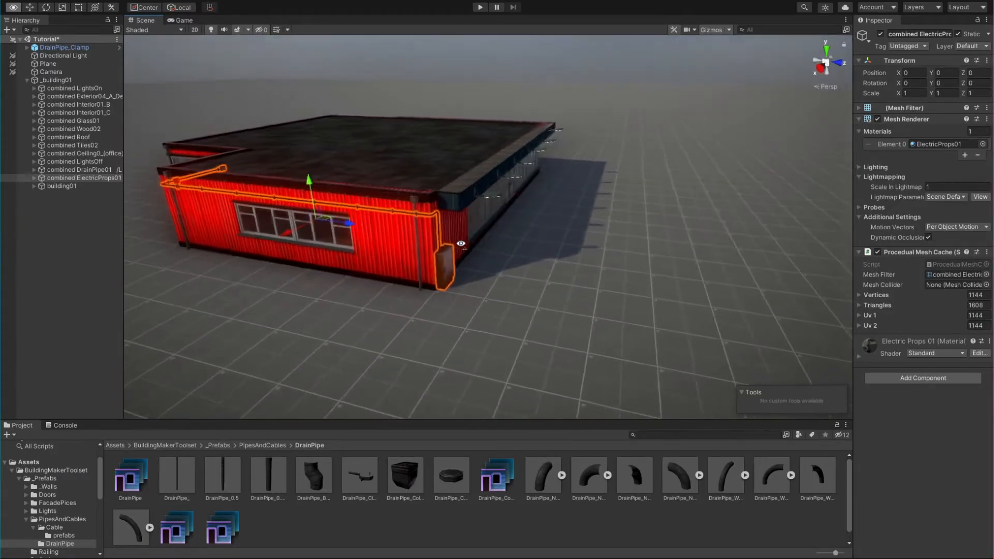
left_click(78, 170)
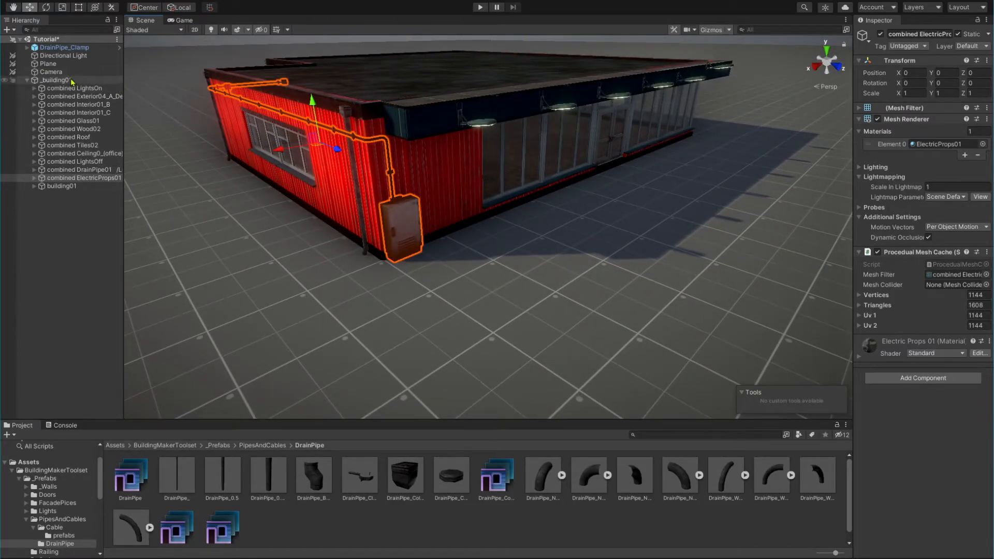
left_click(62, 79)
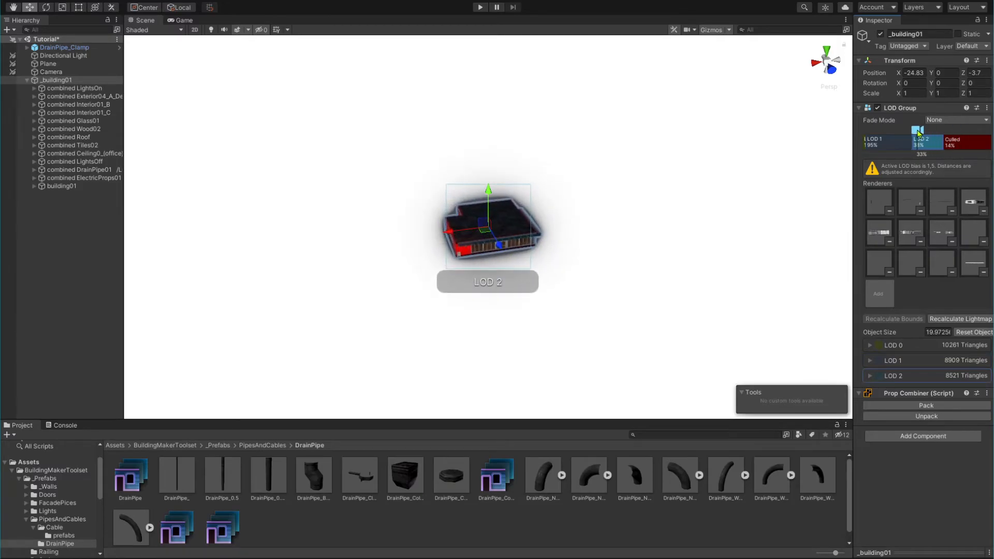
- Preview _building01 at LOD 0 and review its combined renderer list, then return to the Assets folder
left_click_drag(920, 131, 911, 131)
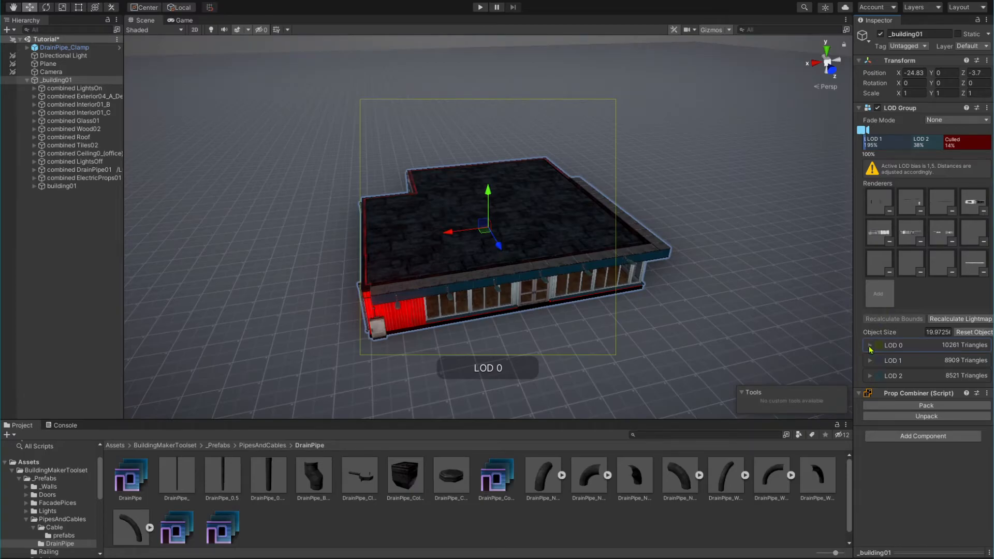
left_click(870, 345)
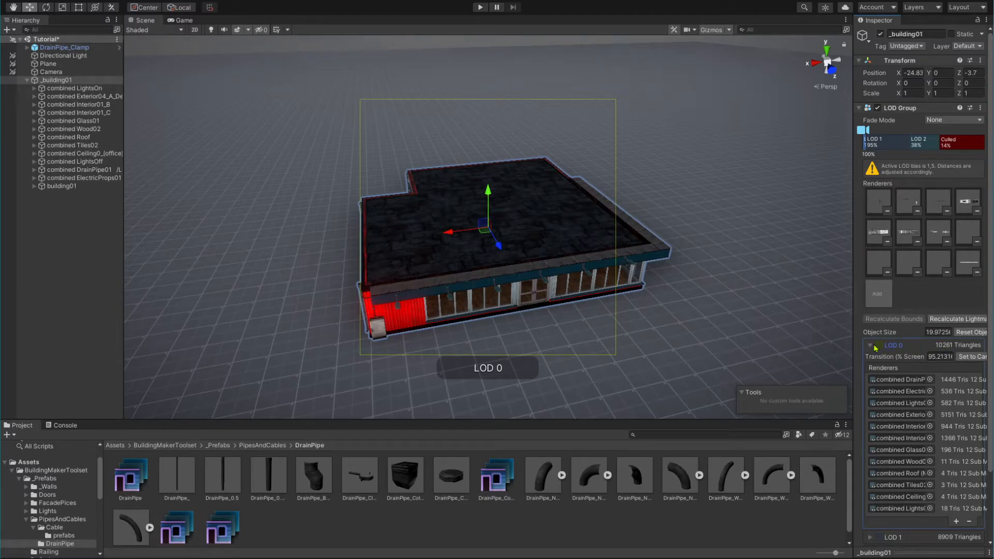
left_click(870, 346)
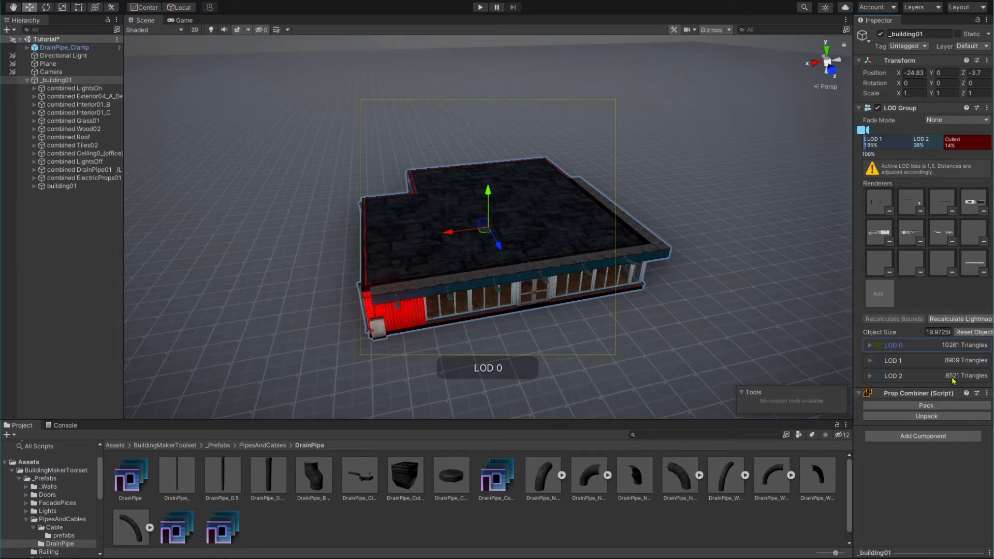
mouse_move(959, 374)
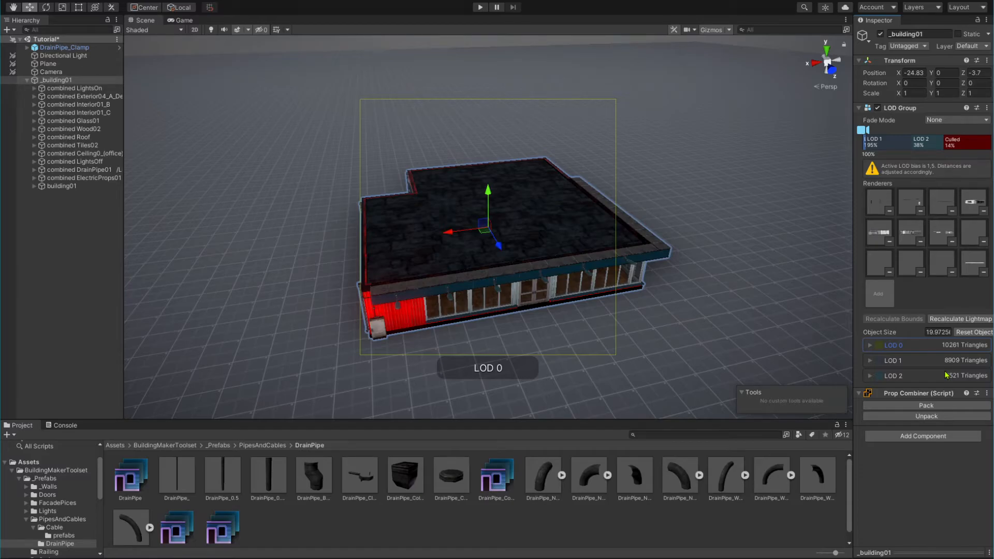
mouse_move(785, 379)
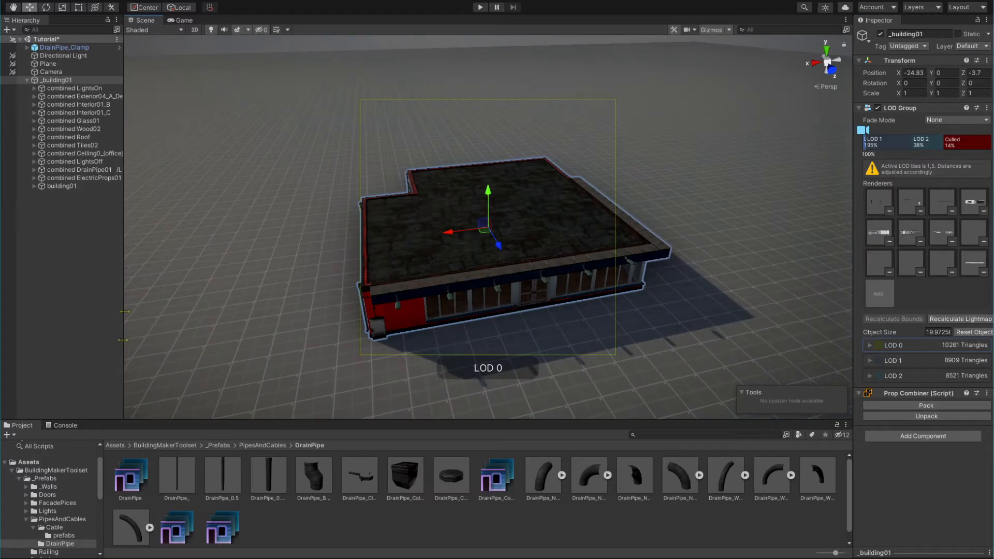
left_click(25, 519)
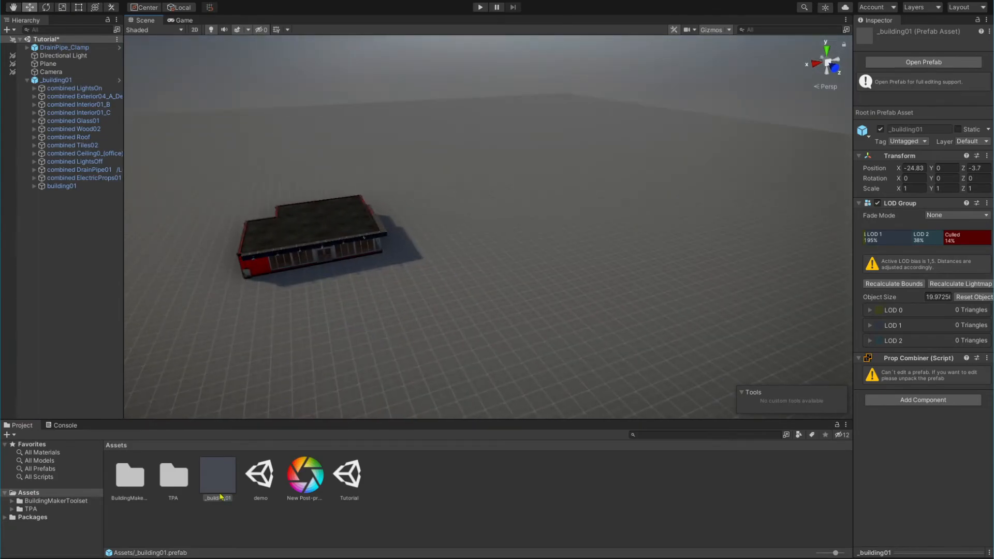
- Drag a copy of the _building01 prefab from Assets into the scene
left_click_drag(217, 475, 482, 206)
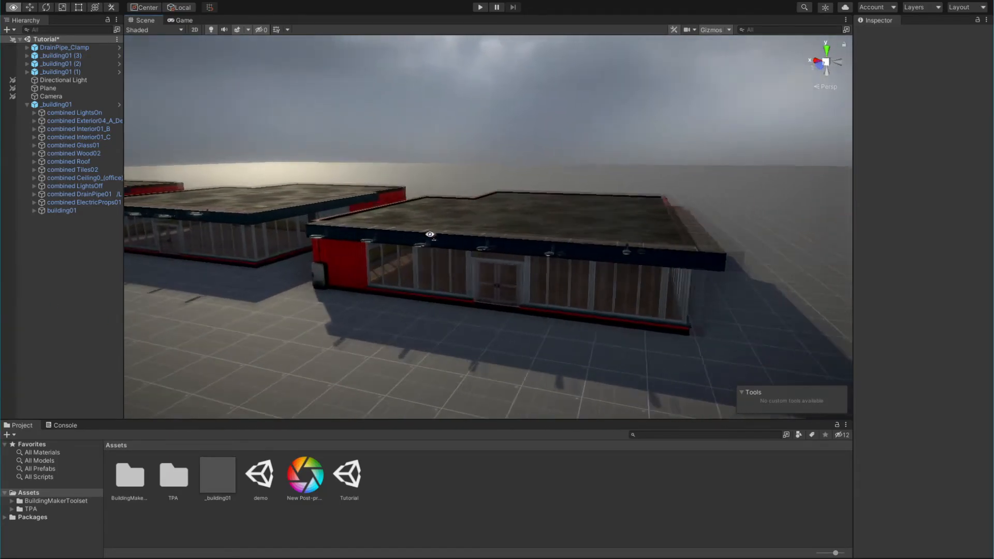
- Select the _building01 (2) copy and bring up its right-click Prefab actions
left_click(54, 55)
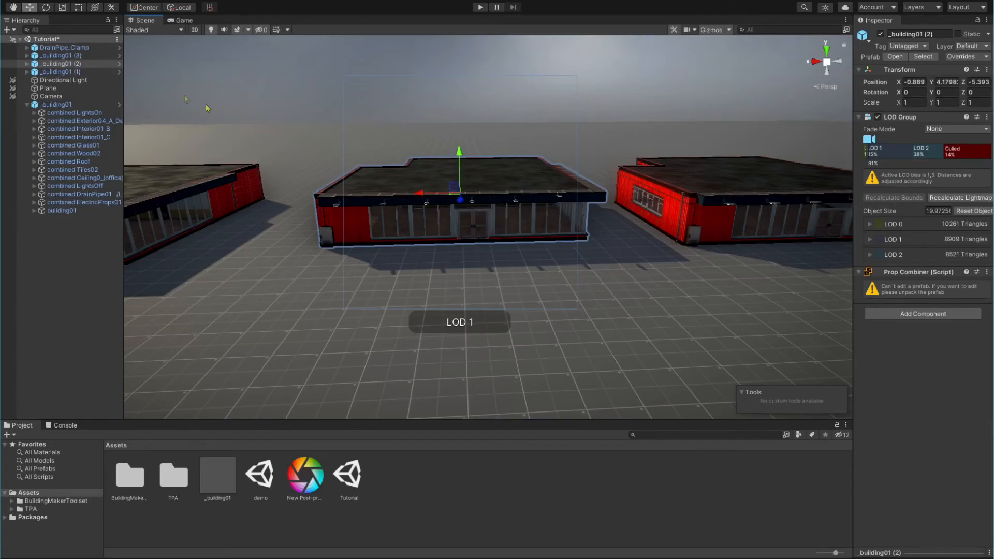
right_click(57, 66)
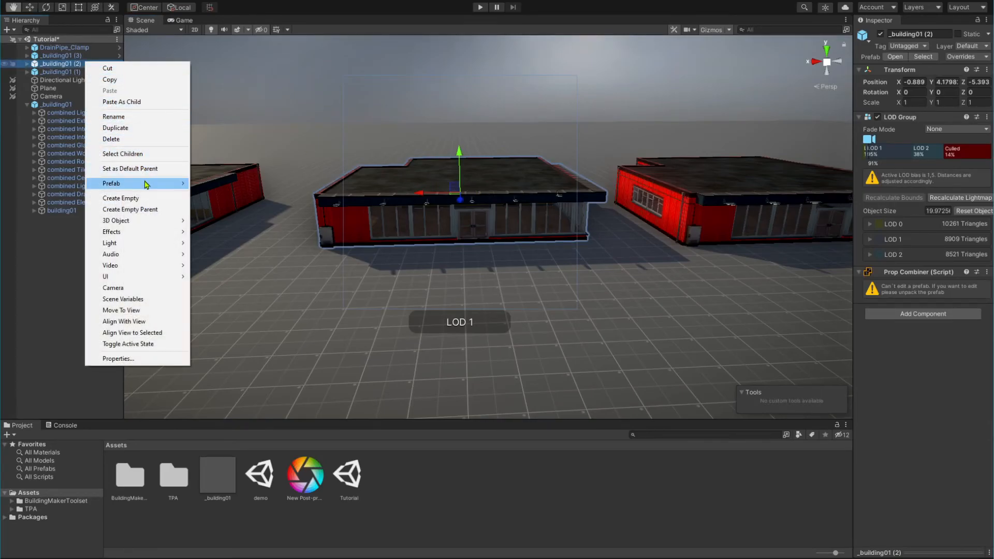